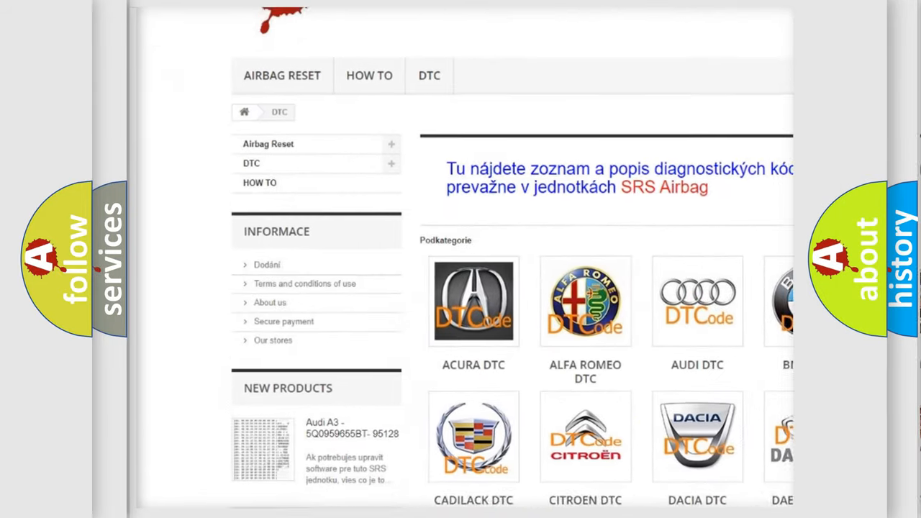
{"action": "scroll", "scroll_direction": "down", "scroll_amount": 3}
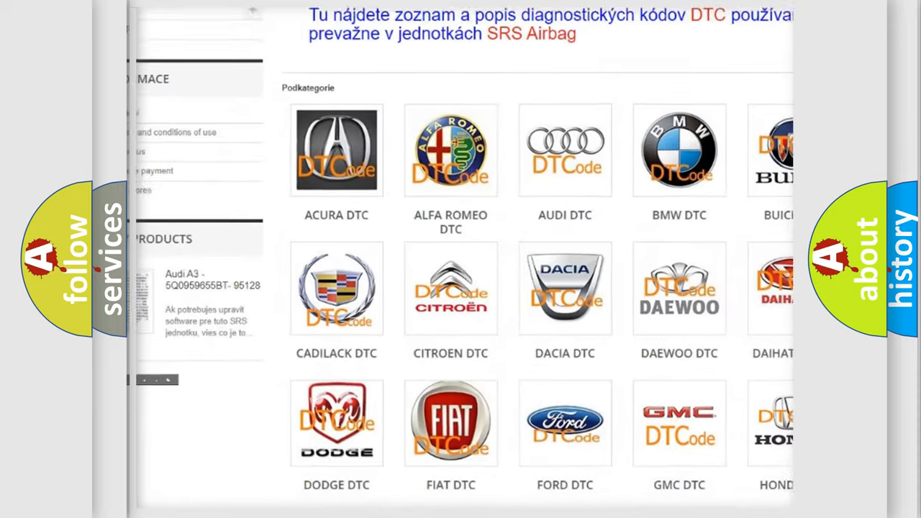
{"action": "scroll", "scroll_direction": "down", "scroll_amount": 3}
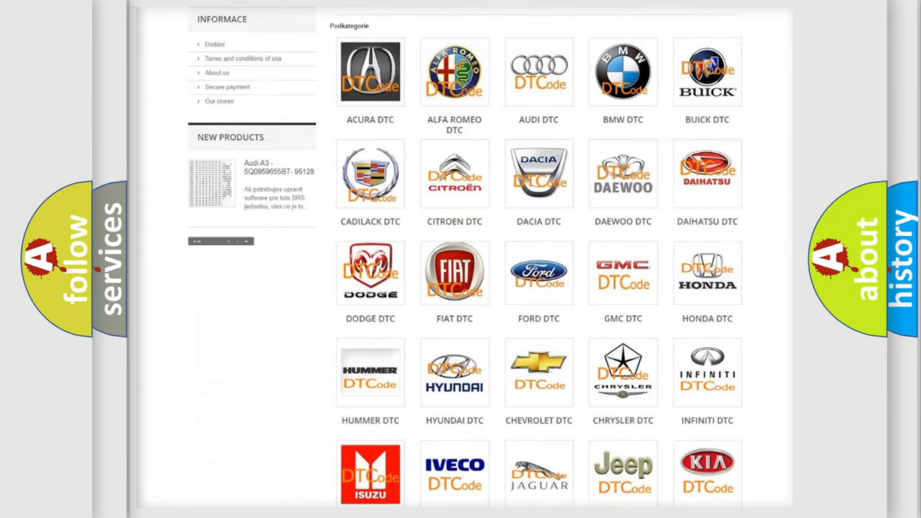
{"action": "scroll", "scroll_direction": "down", "scroll_amount": 3}
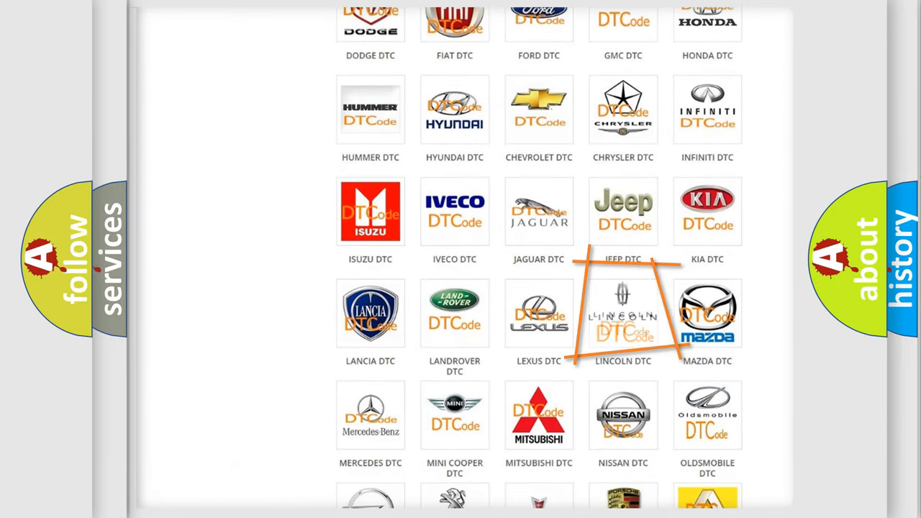